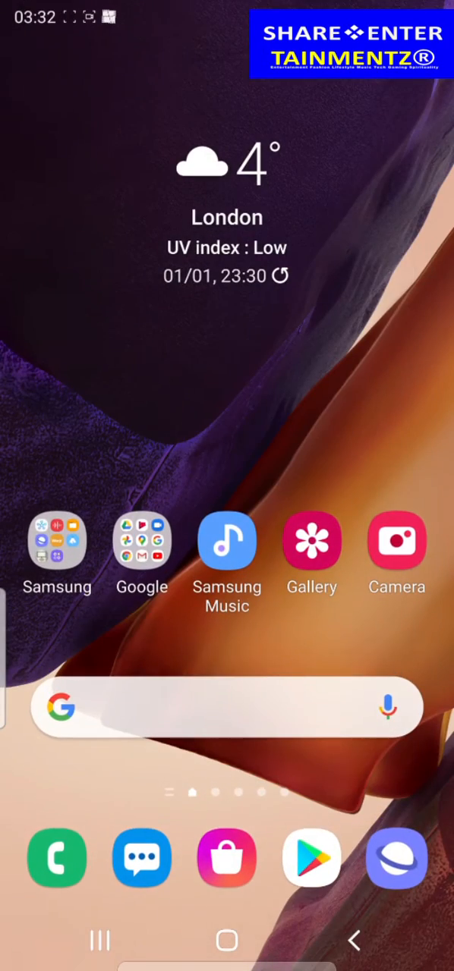
Step: Launch Gallery and reveal the extra sections: Videos, Favourites, Recycle bin and Settings
left_click(313, 540)
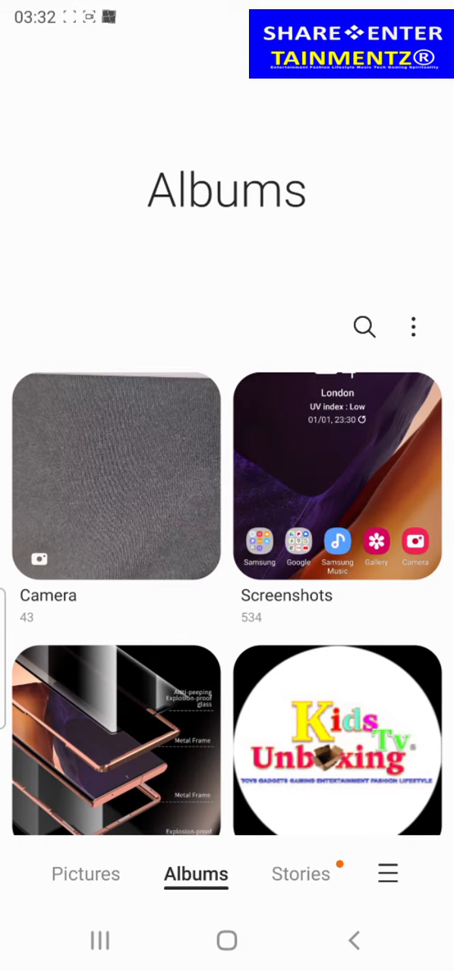
left_click(387, 874)
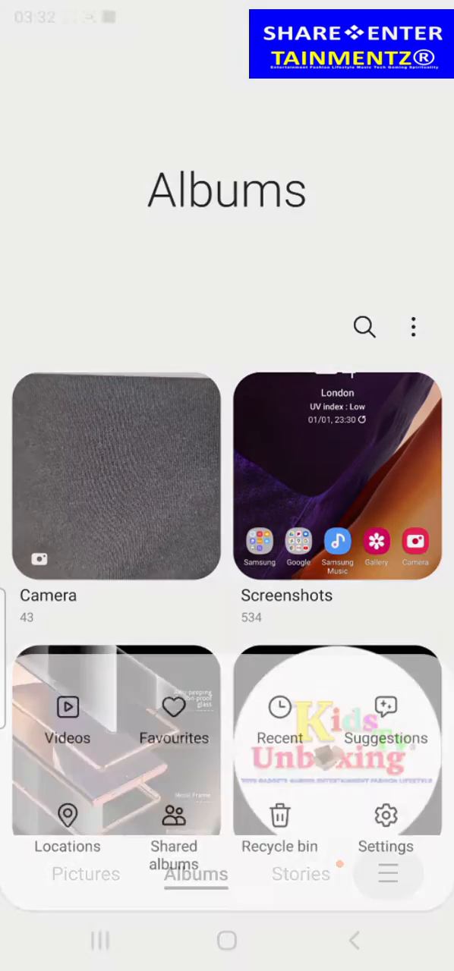
left_click(388, 872)
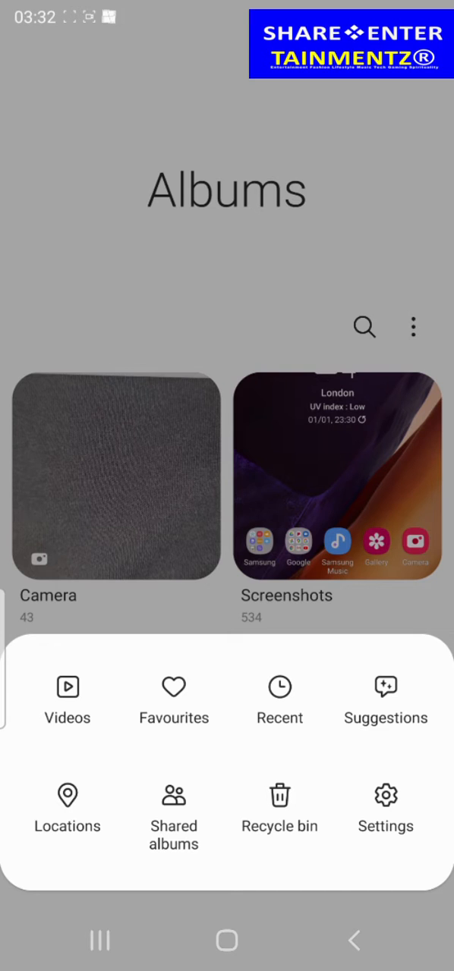
Step: Enter the Recycle bin and mark the first deleted video, enabling Restore and Delete
left_click(279, 807)
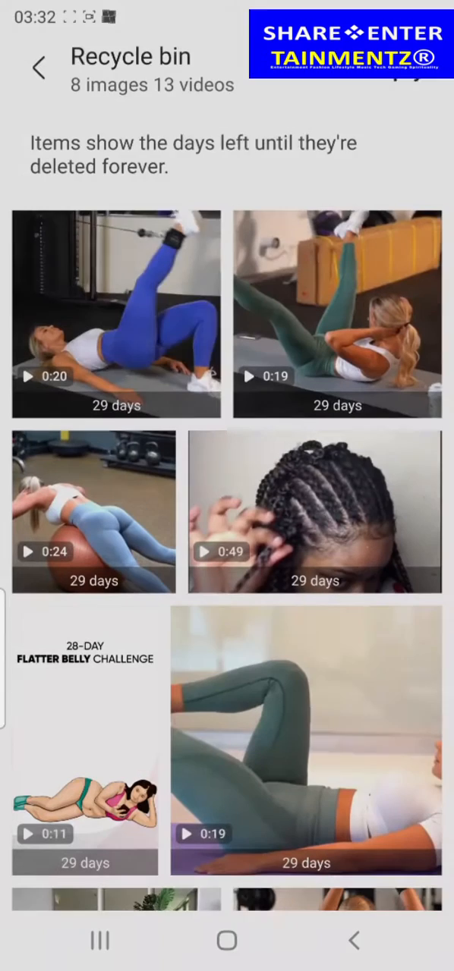
scroll("down", 3)
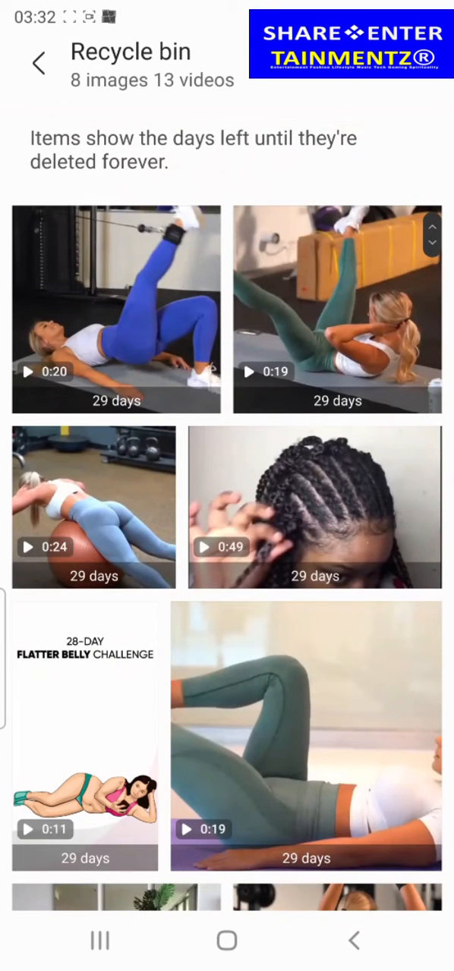
left_click(115, 309)
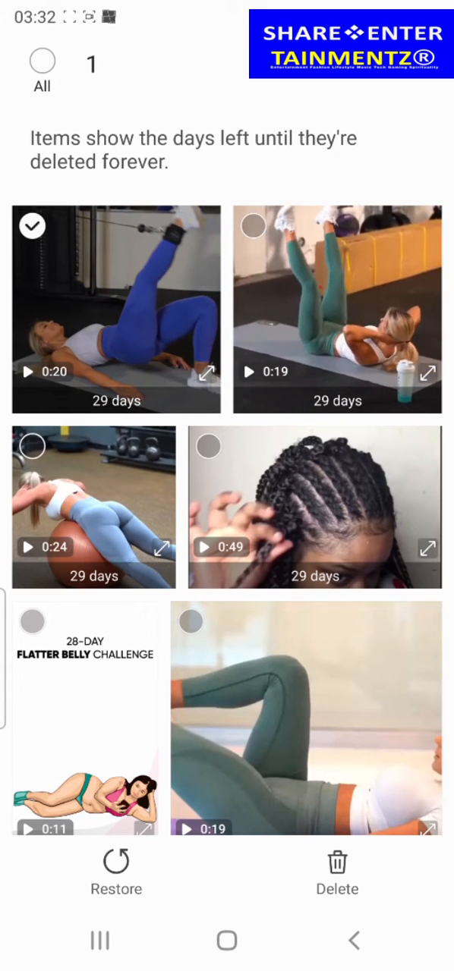
Step: Select all 20 Recycle bin items and delete them permanently
left_click(115, 862)
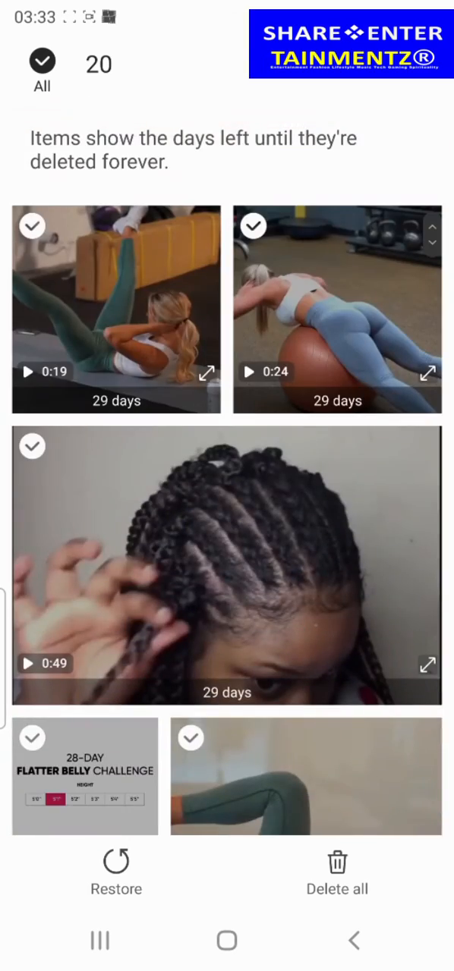
left_click(337, 888)
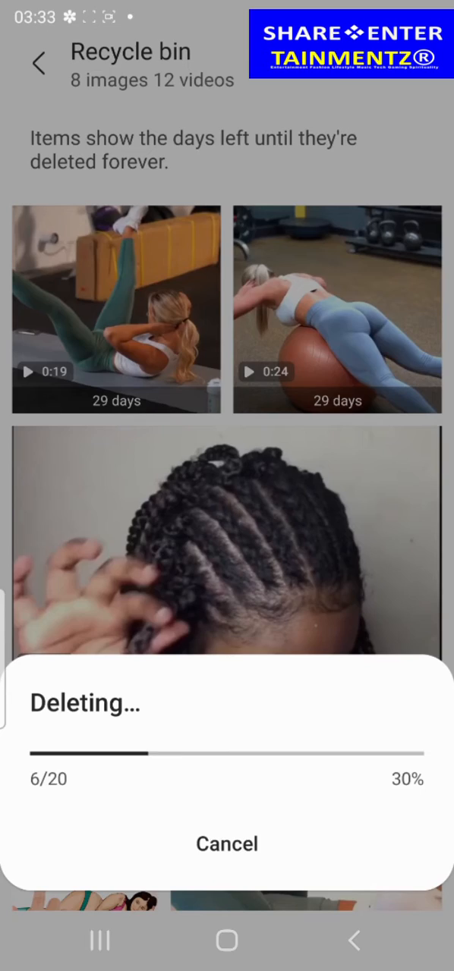